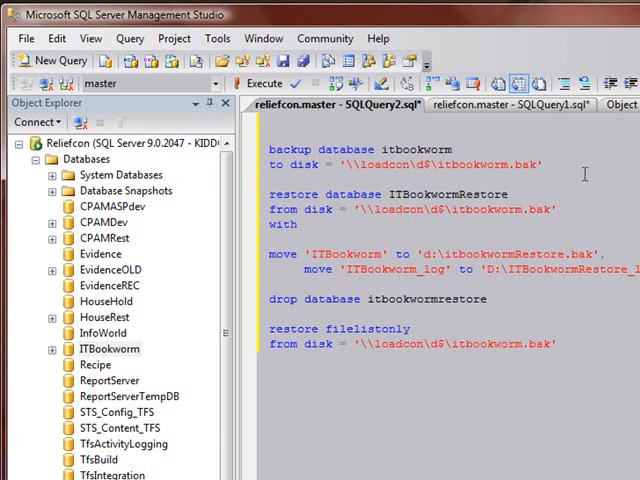
Keep only the BACKUP DATABASE itbookworm TO DISK statement in a new query window
click(272, 176)
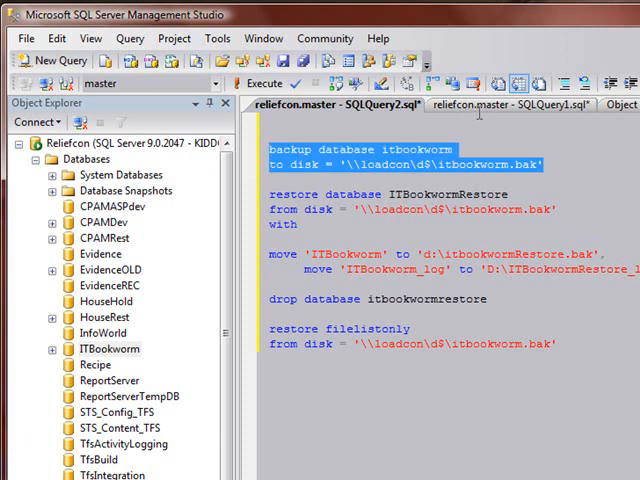
click(500, 104)
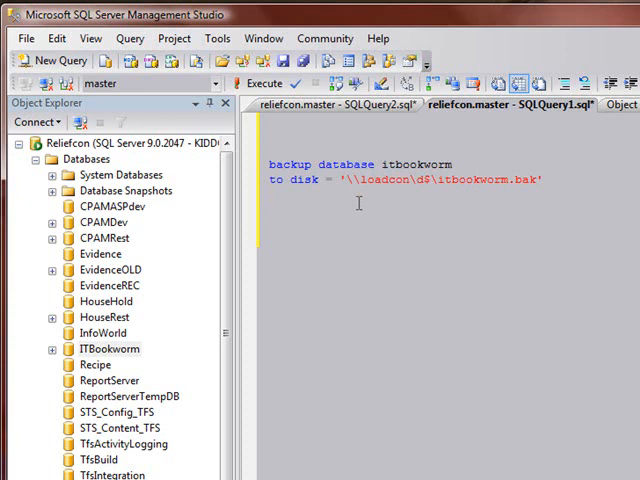
mouse_move(300, 132)
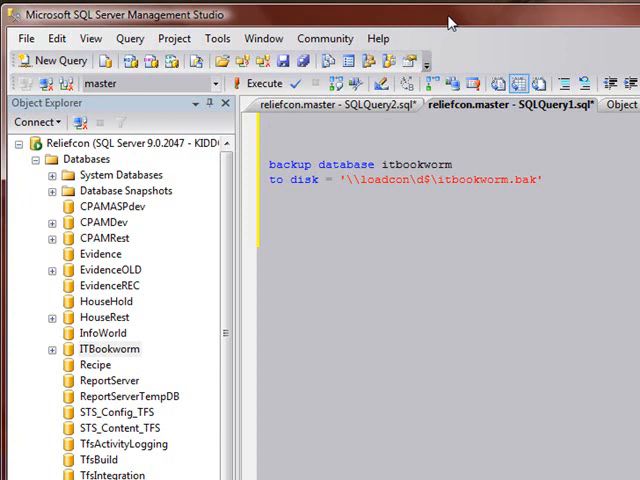
text(Declare)
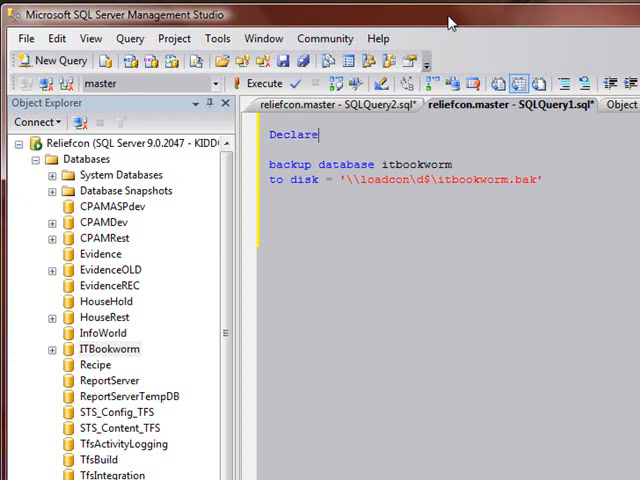
text(@)
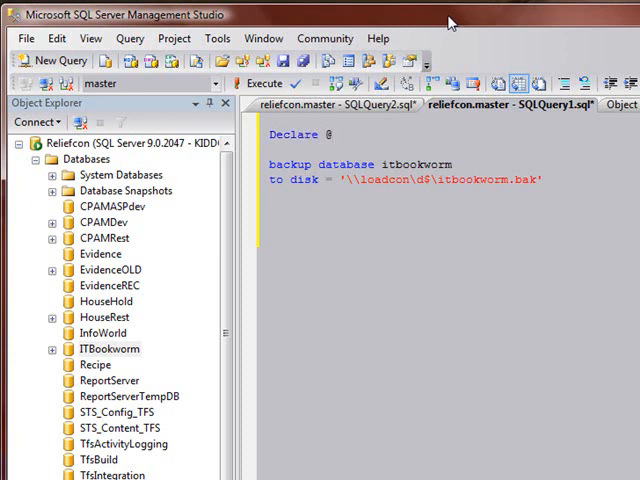
text(DBName)
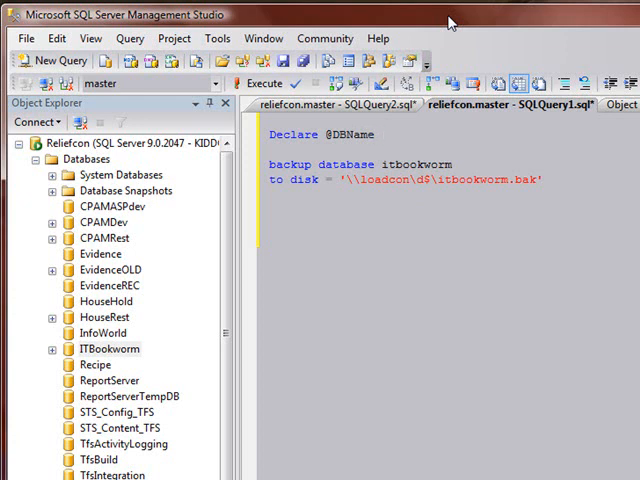
text(varchar(100)
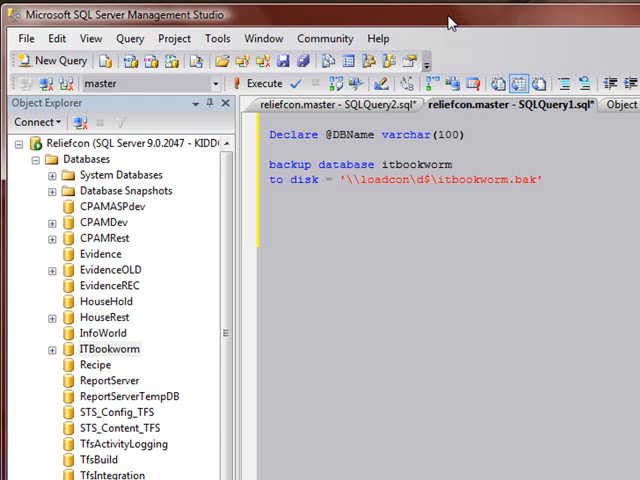
click(468, 134)
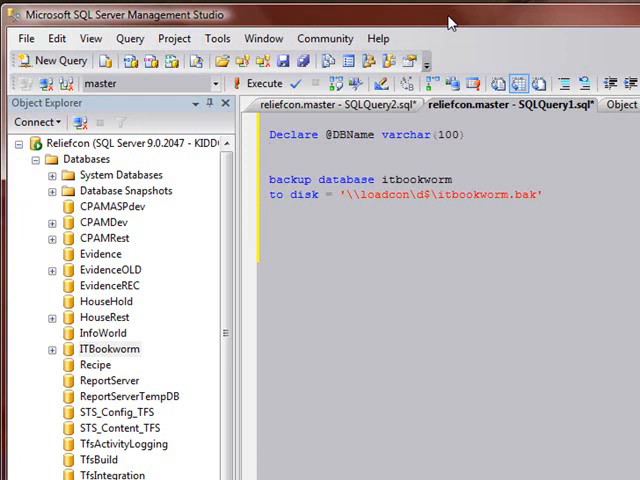
text(SET @DBName = ')
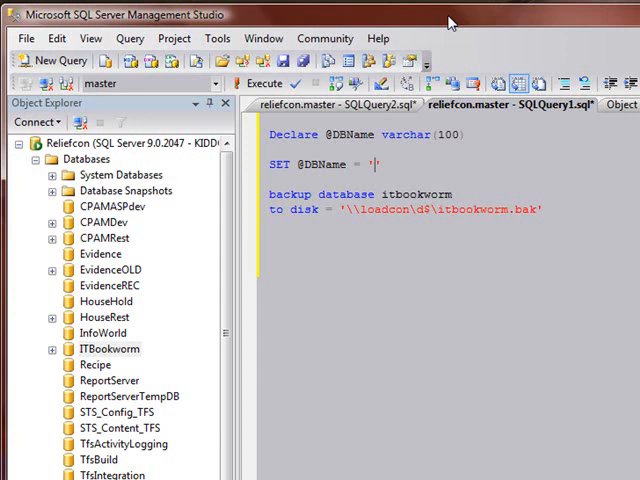
text(ITBookworm)
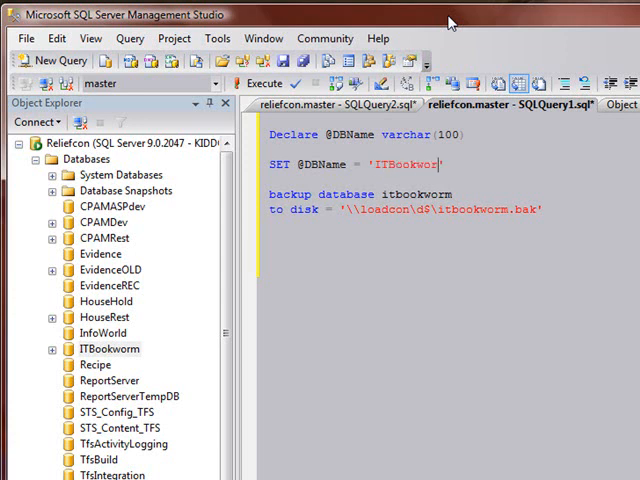
text(Restore')
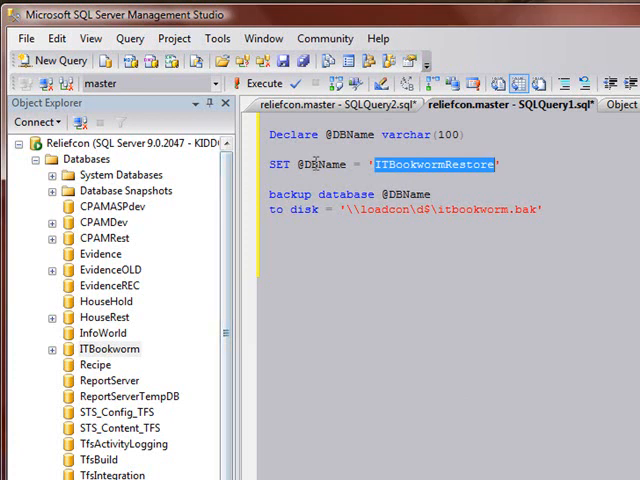
double_click(404, 194)
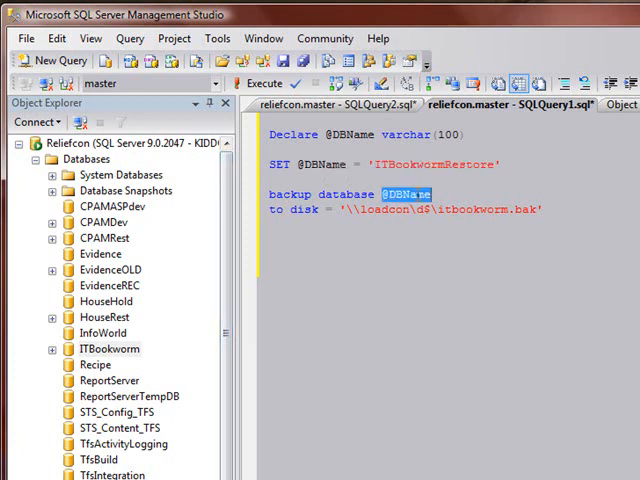
click(428, 194)
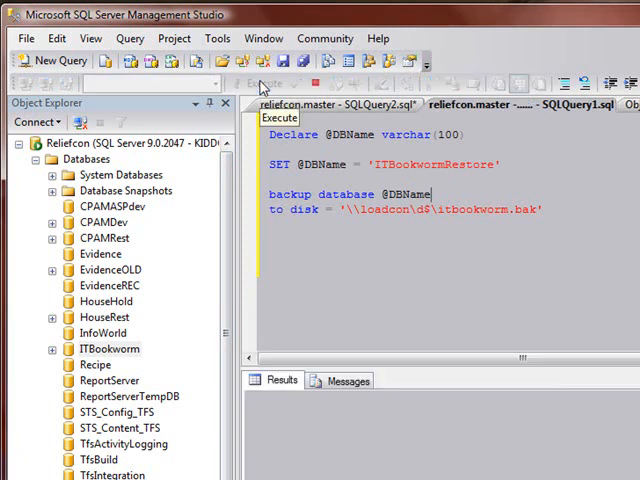
click(262, 84)
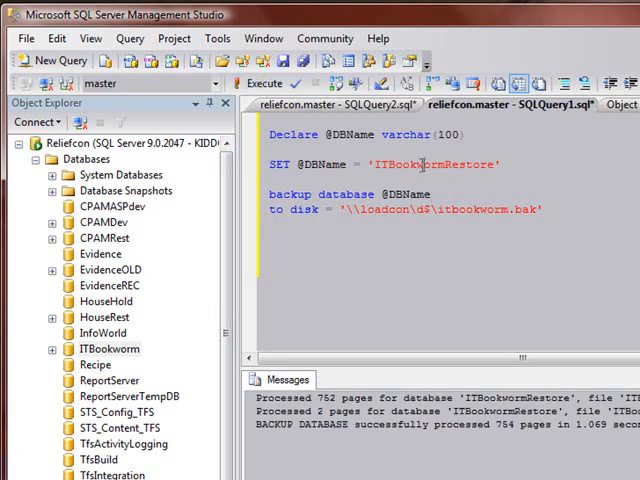
double_click(432, 164)
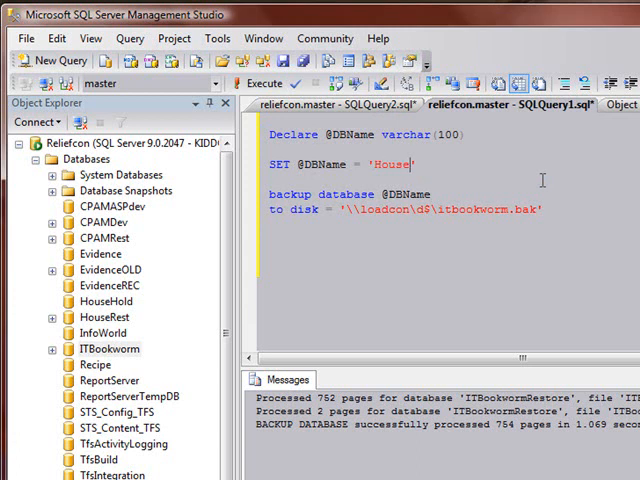
text(Rest)
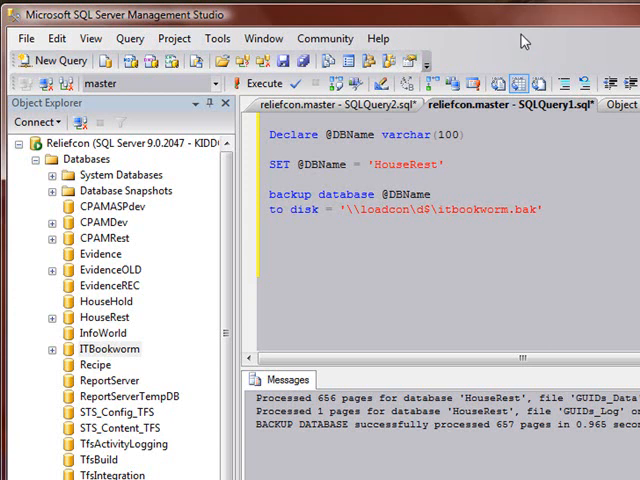
click(438, 164)
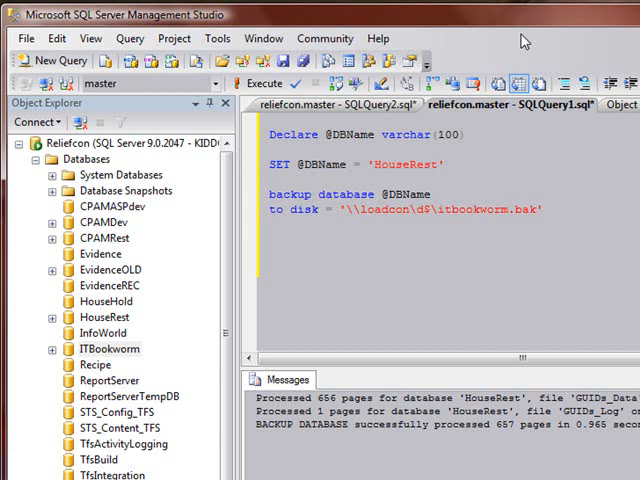
mouse_move(504, 54)
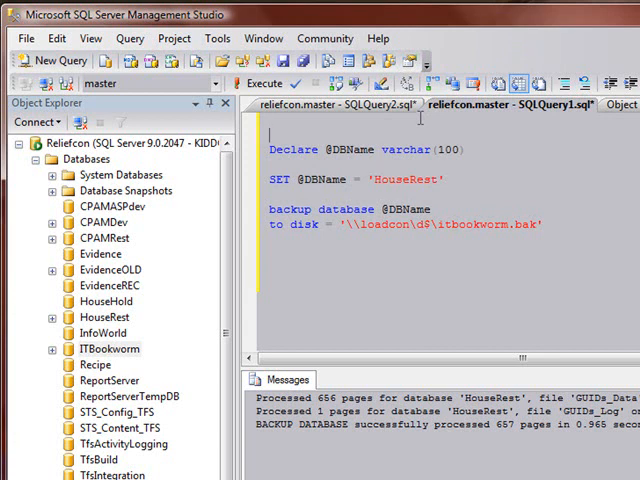
Wrap the script in CREATE PROCEDURE BackupIT AS and create the procedure
text(create pr)
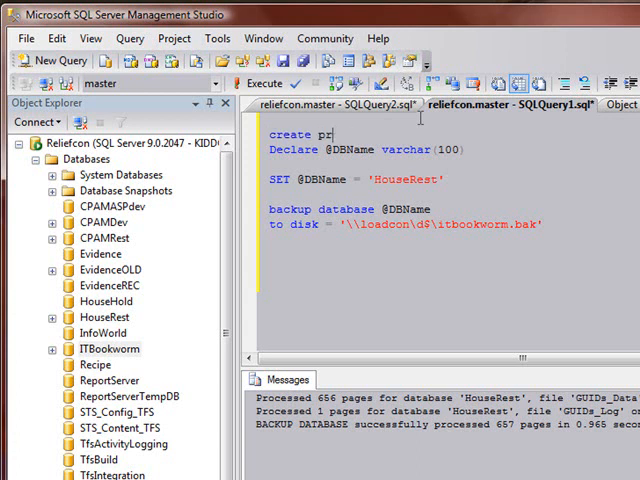
text(ocedure)
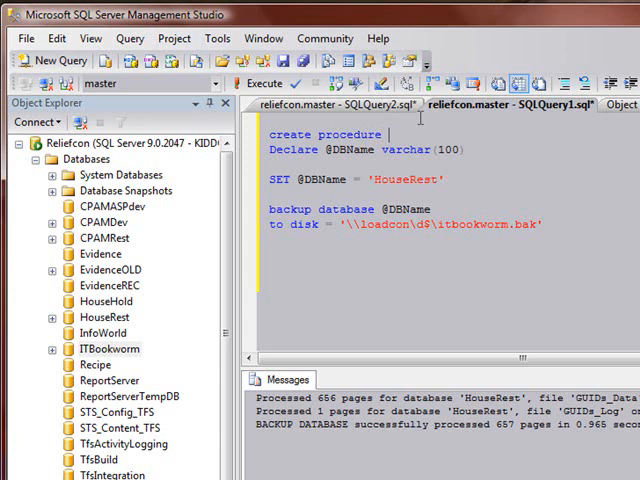
text(Backu)
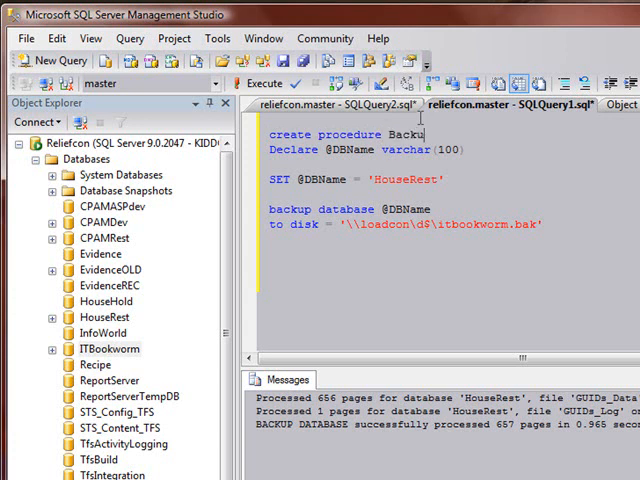
text(pIT)
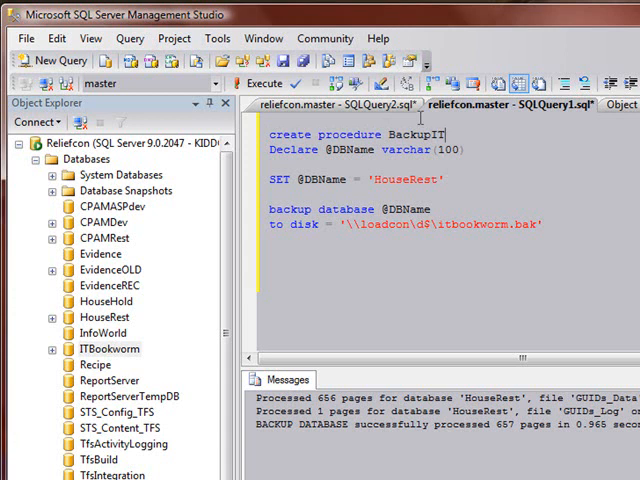
text(as)
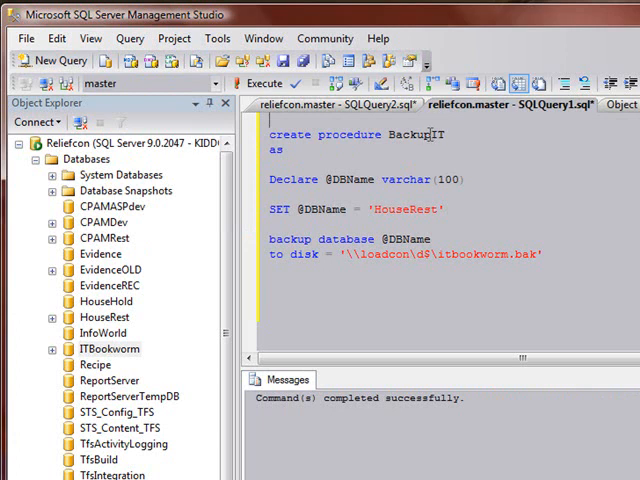
double_click(414, 134)
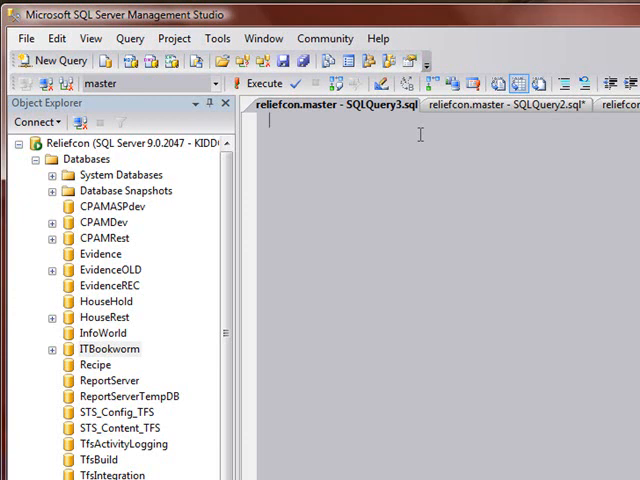
Run BackupIT from the new query, then return to the CREATE PROCEDURE BackupIT script
text(BackupIT)
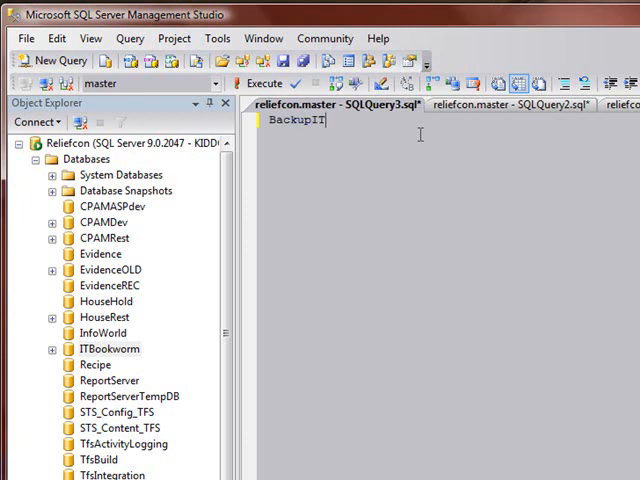
click(258, 84)
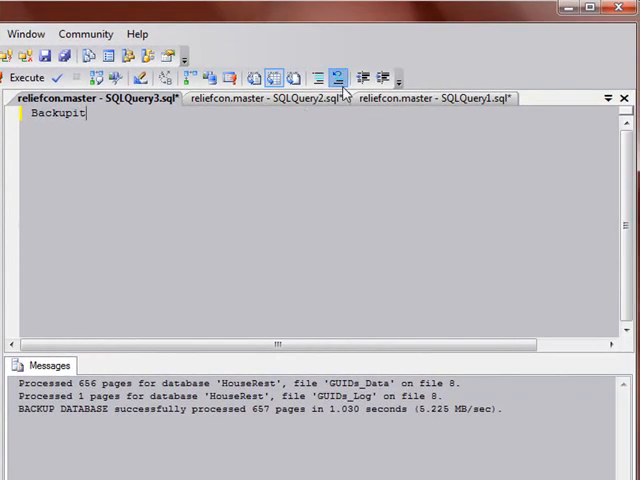
click(624, 96)
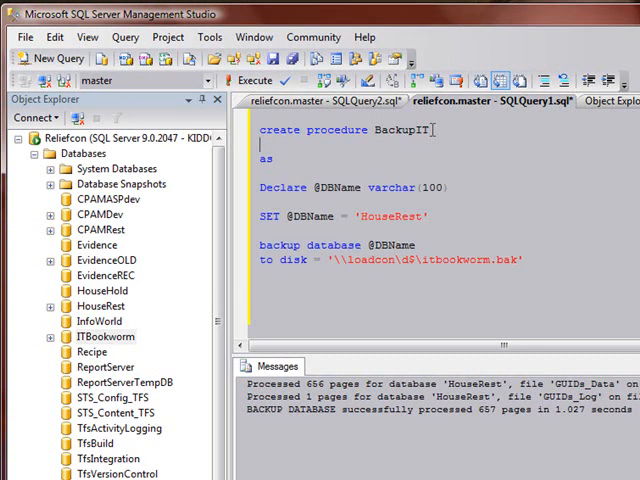
text(@)
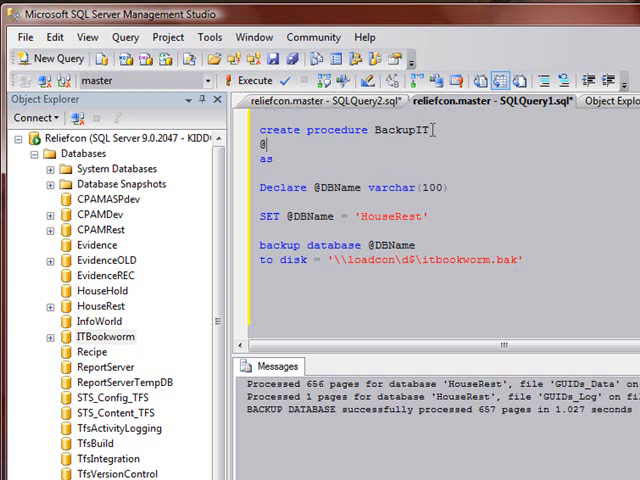
text(D)
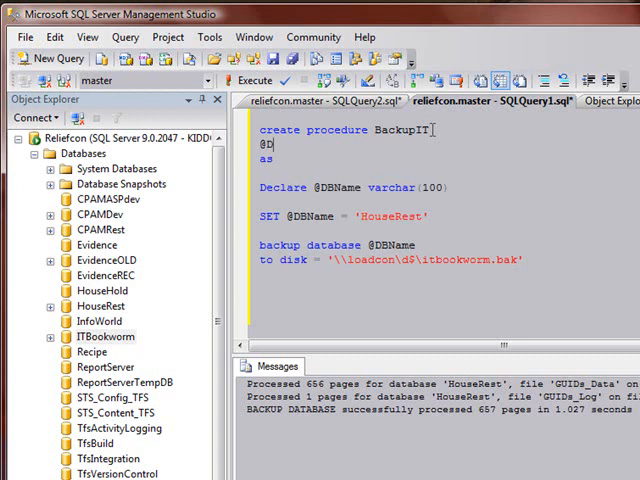
text(BInN)
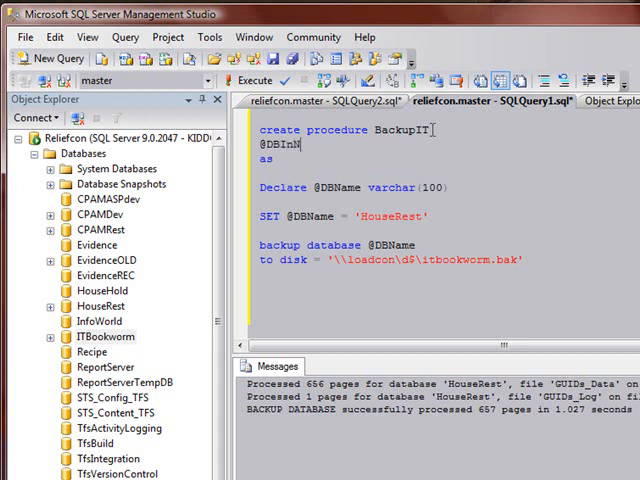
text(ame)
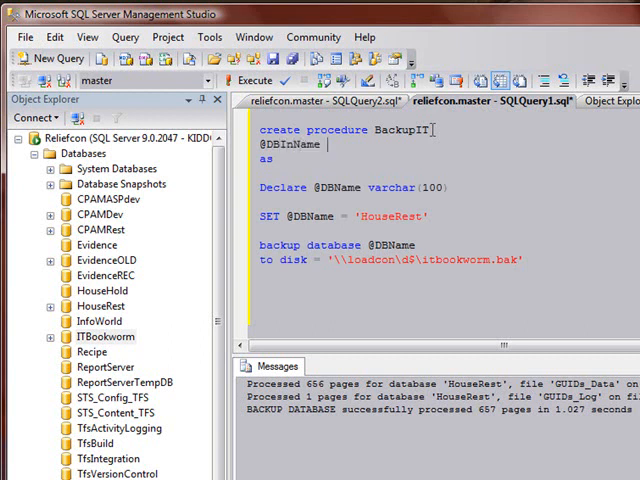
text(varchar(100)
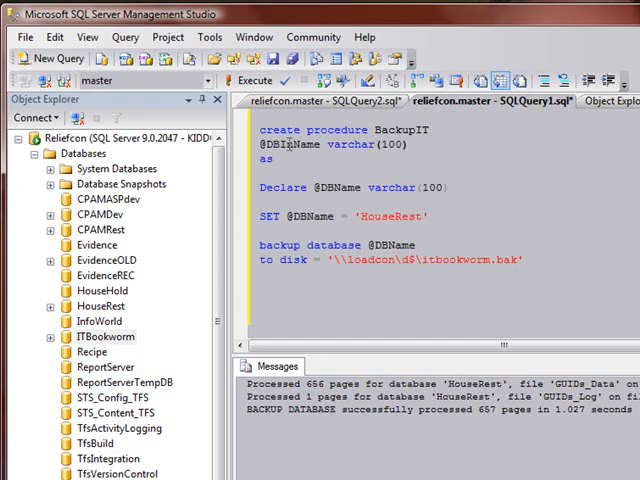
double_click(288, 144)
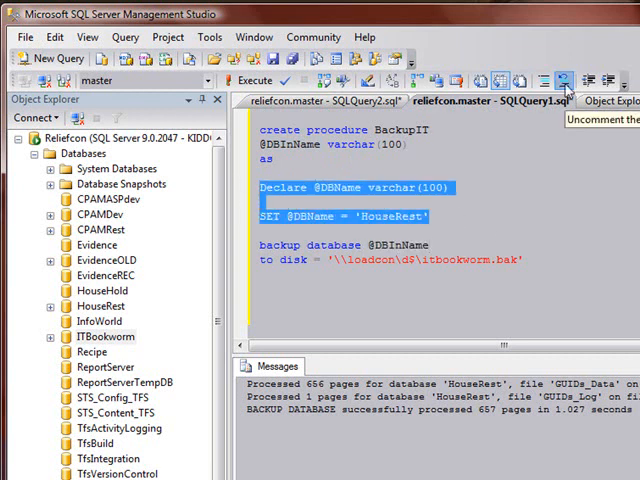
click(564, 80)
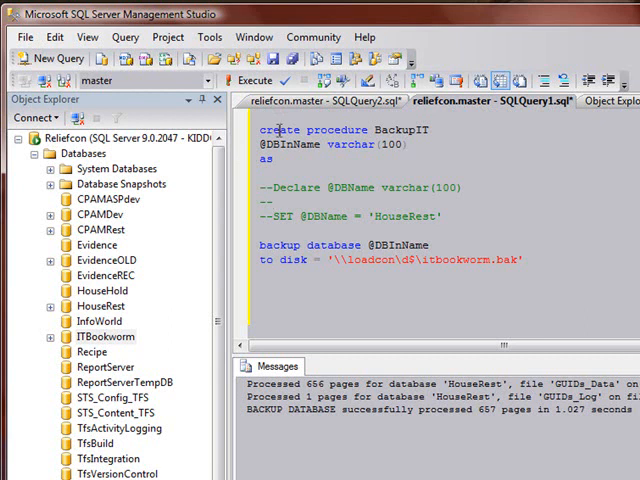
double_click(280, 130)
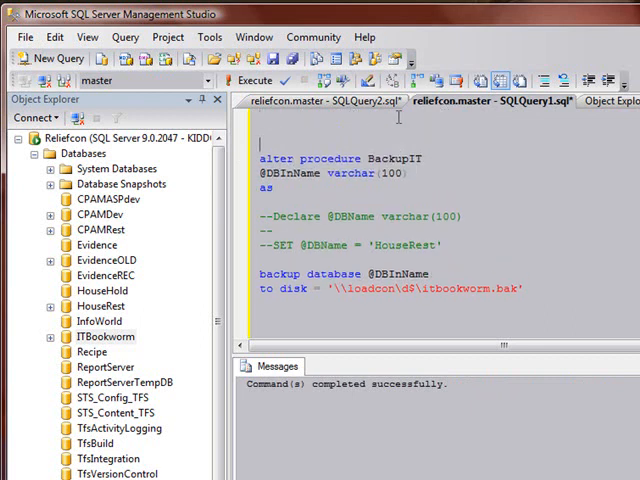
text(B)
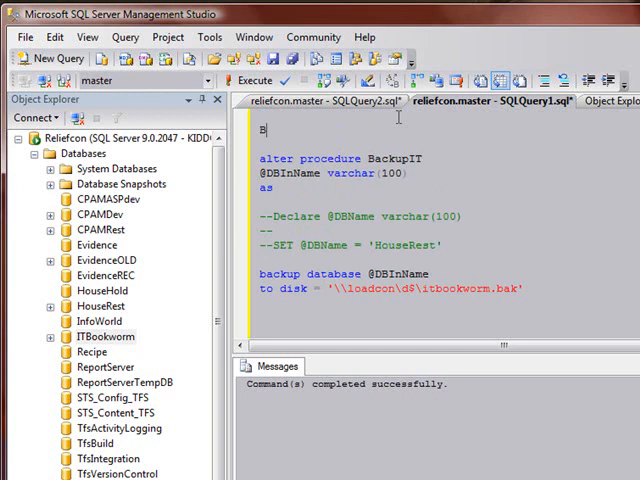
text(ackupIT)
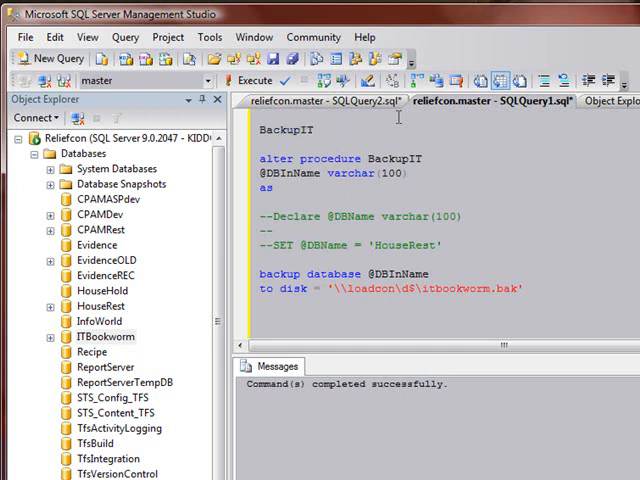
double_click(288, 130)
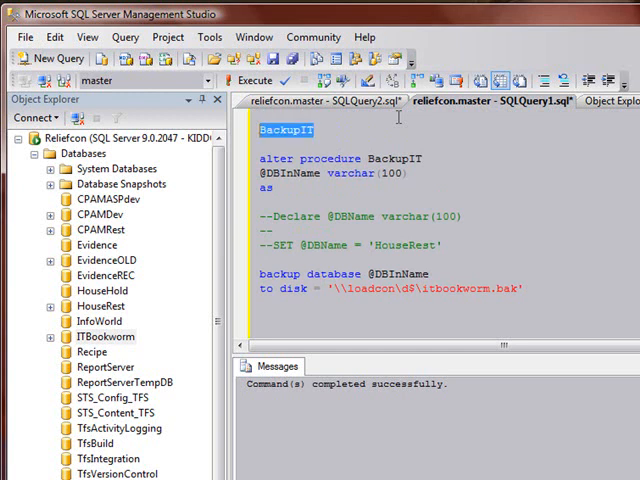
click(252, 80)
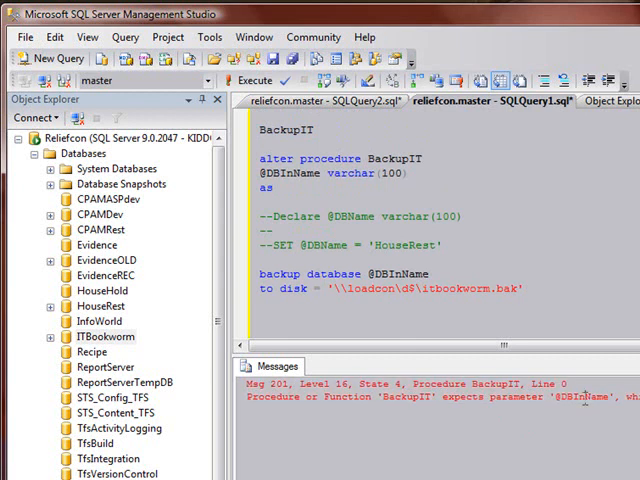
mouse_move(384, 32)
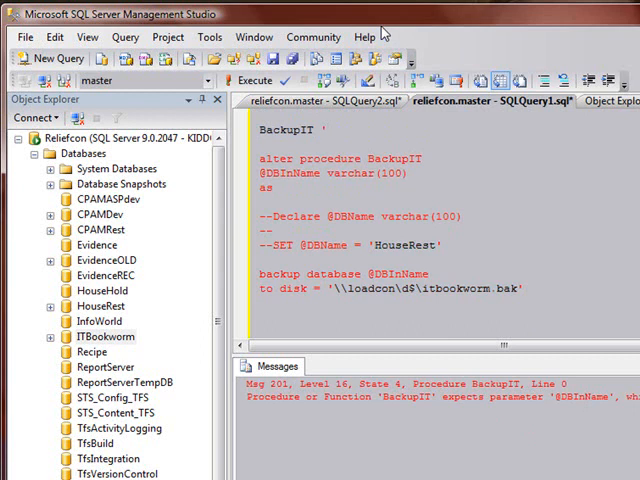
Call BackupIT with 'ITBookworm' to back it up successfully, then change the argument to 'HouseRest'
text(ITB)
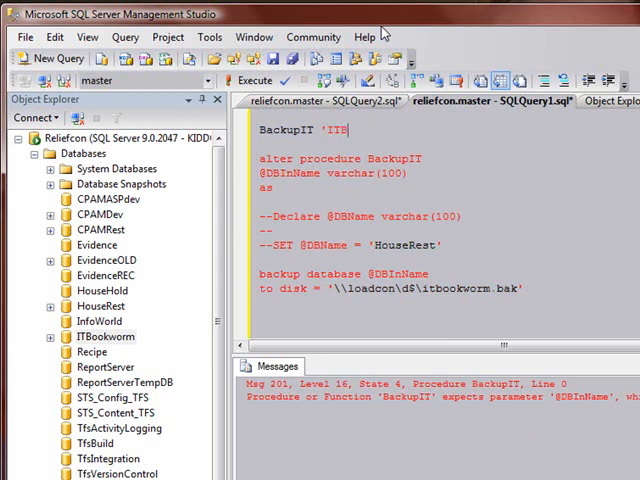
text(ookwormRest')
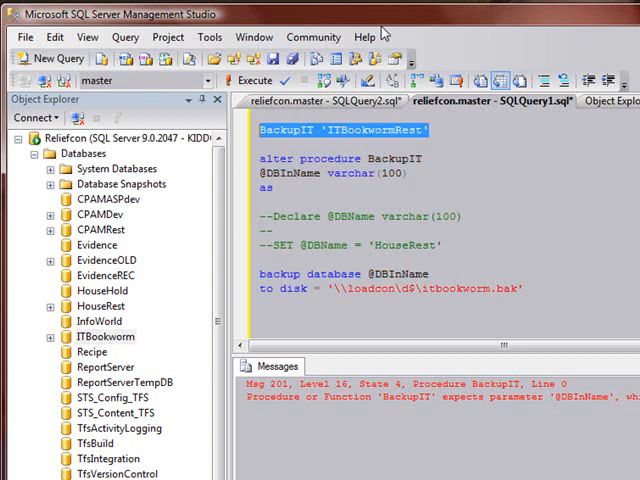
click(254, 80)
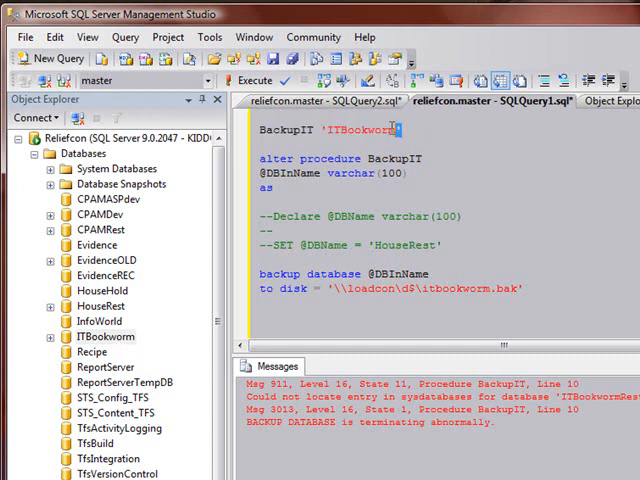
click(254, 80)
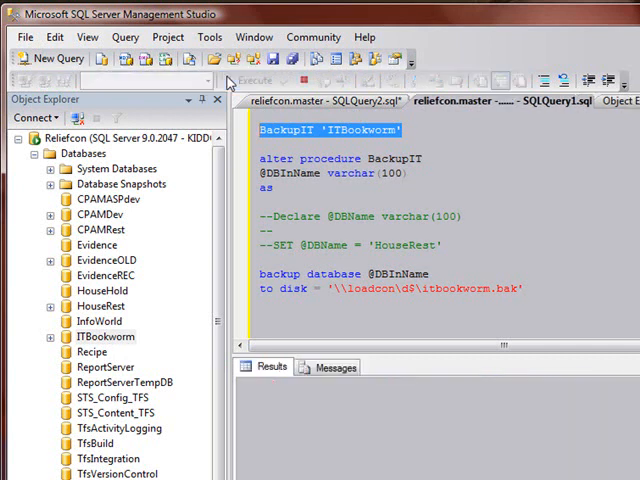
click(252, 80)
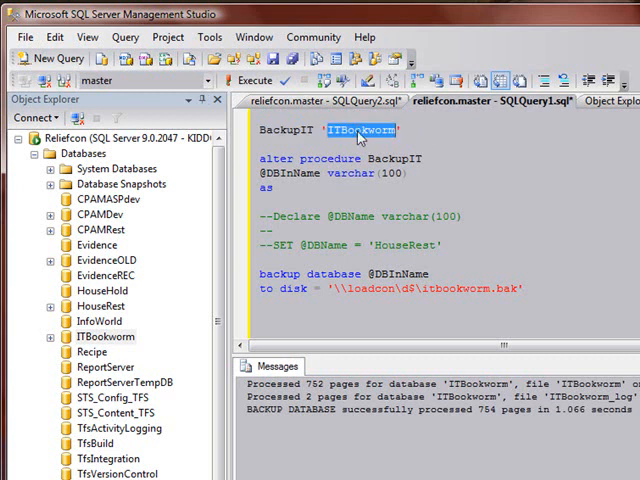
text(HouseRest)
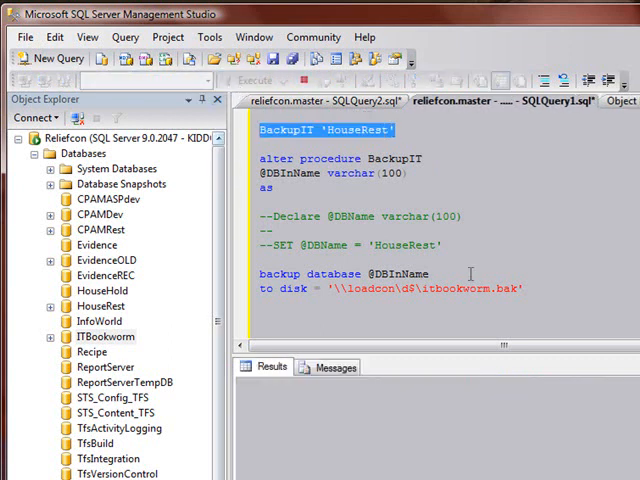
click(248, 80)
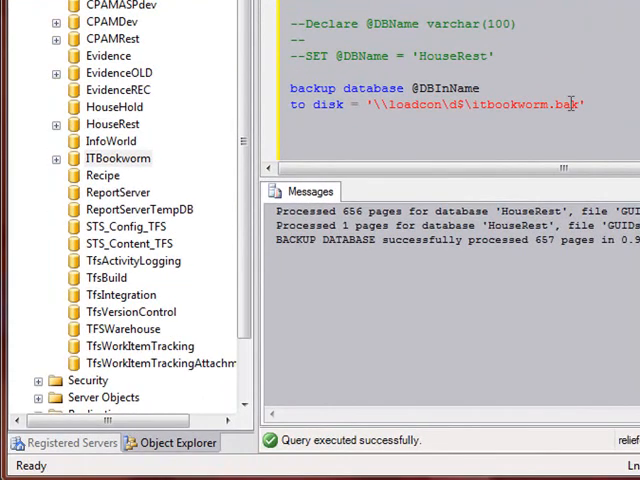
drag(388, 104, 578, 104)
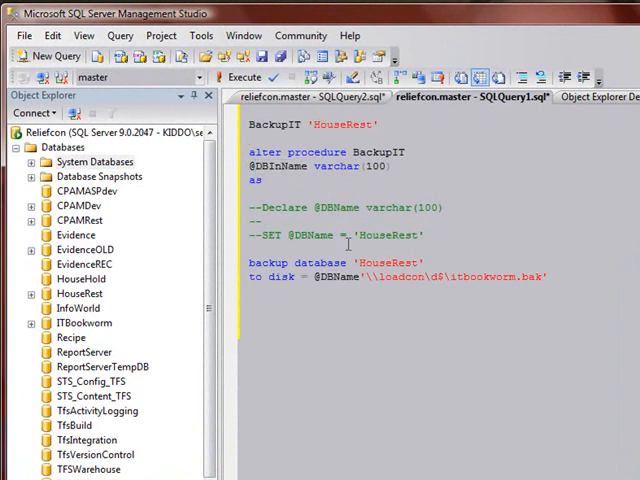
double_click(276, 166)
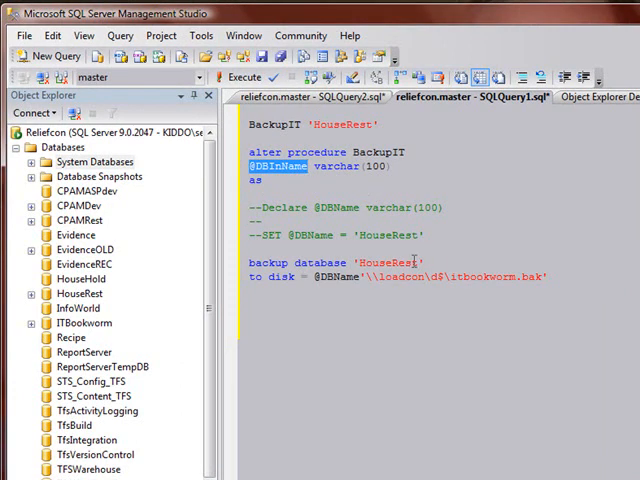
double_click(388, 262)
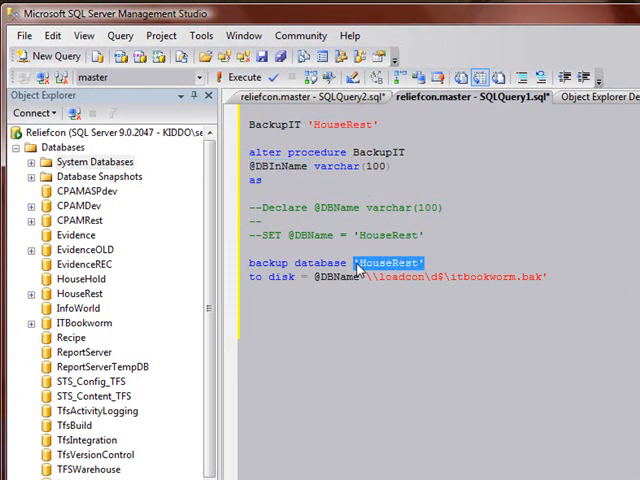
text(@DBInName)
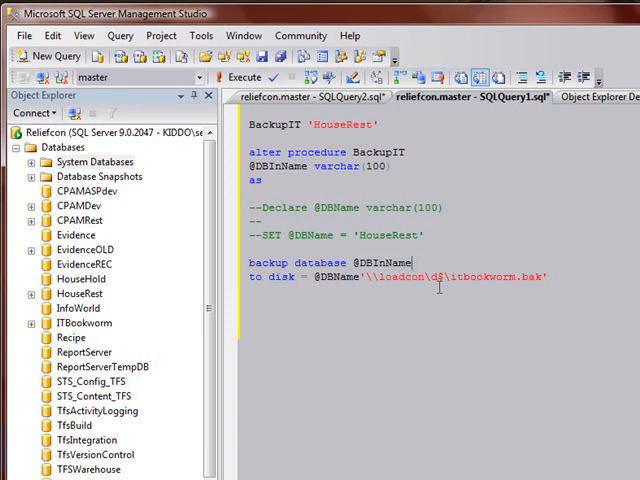
double_click(336, 276)
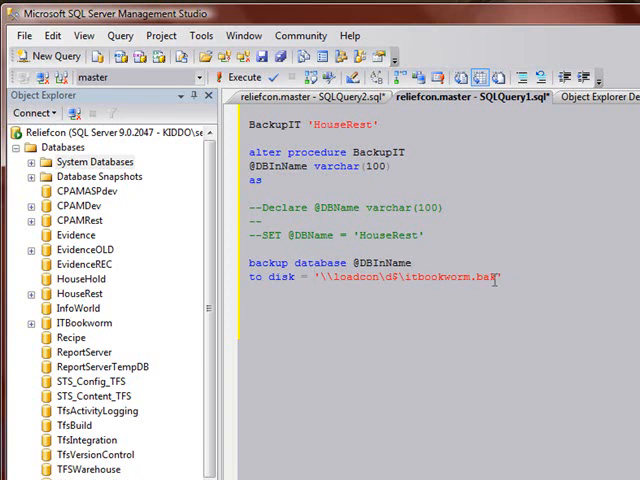
double_click(450, 276)
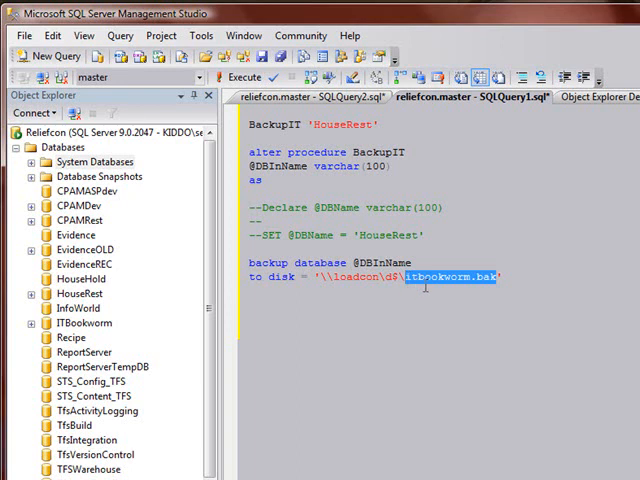
click(448, 276)
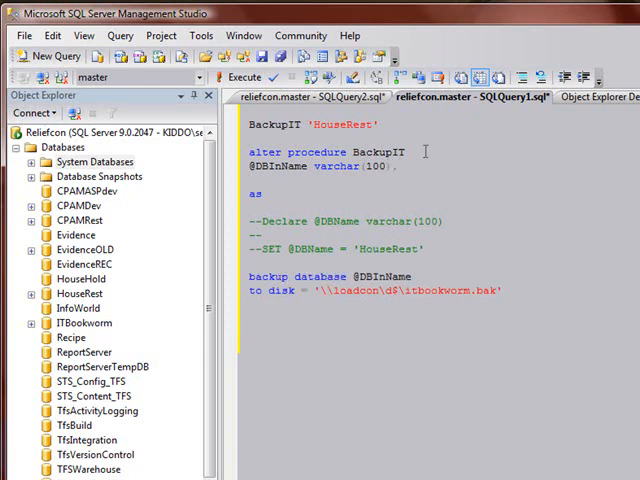
text(@)
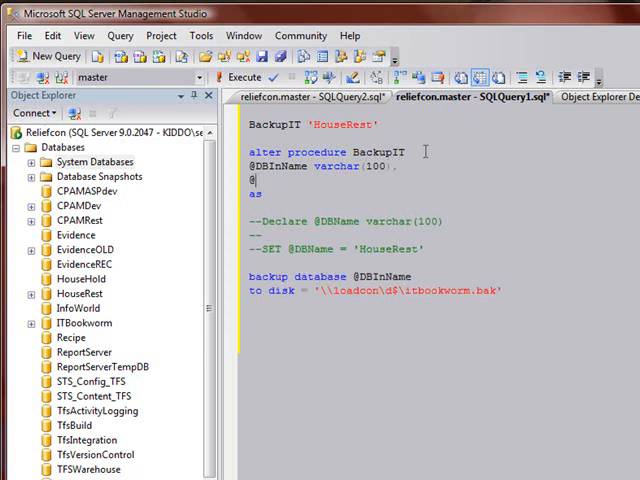
text(filename)
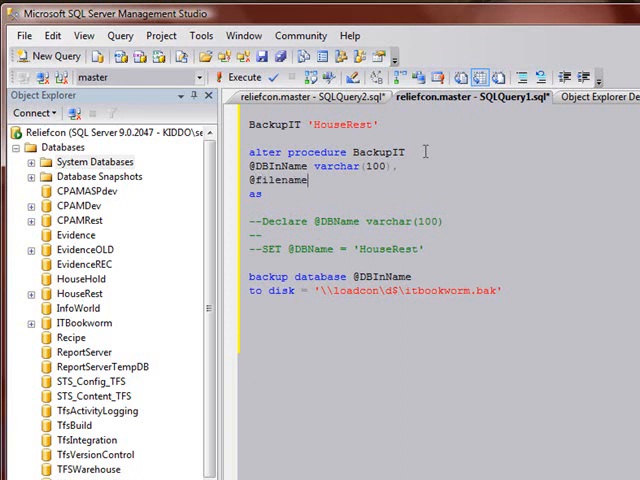
text(varchar()
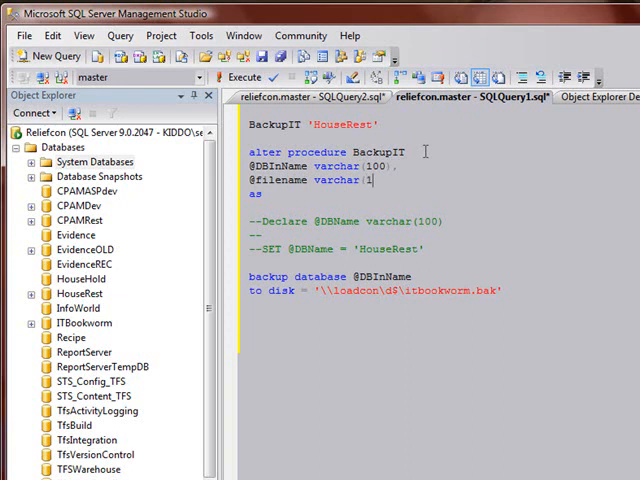
text(100))
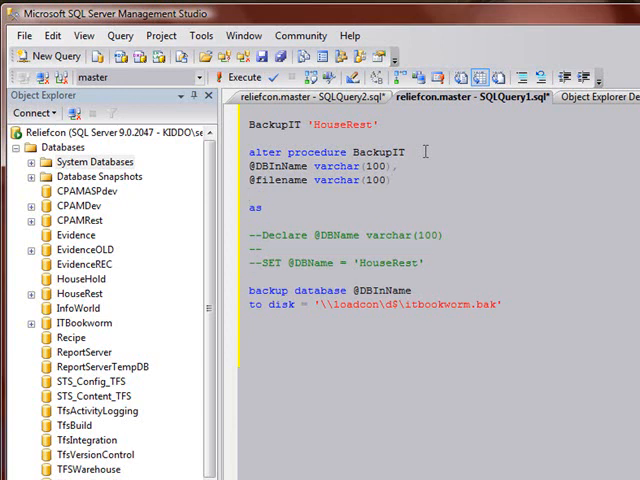
mouse_move(310, 184)
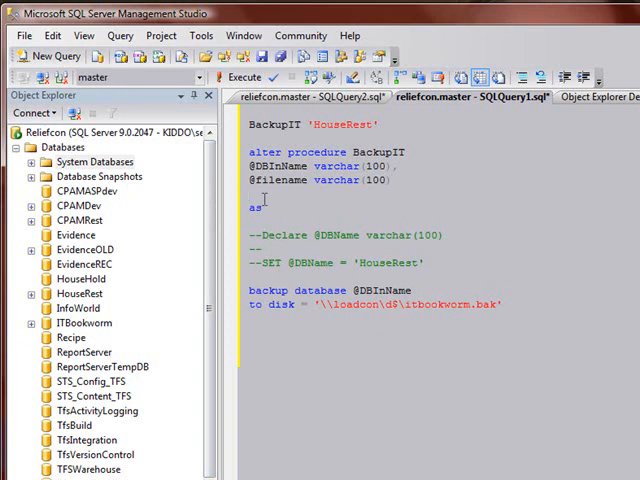
click(252, 192)
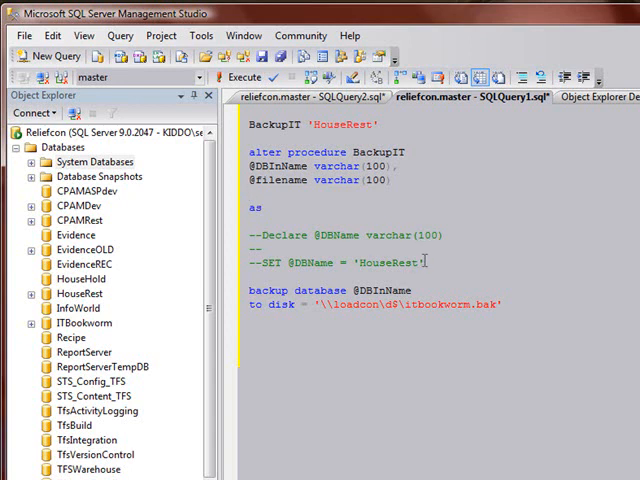
drag(252, 234, 424, 262)
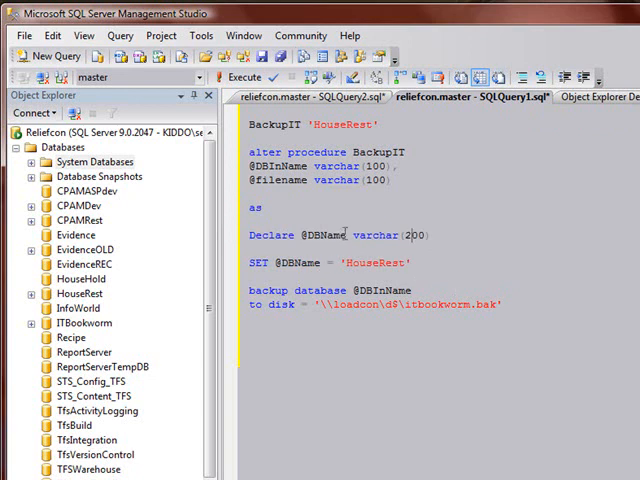
double_click(326, 236)
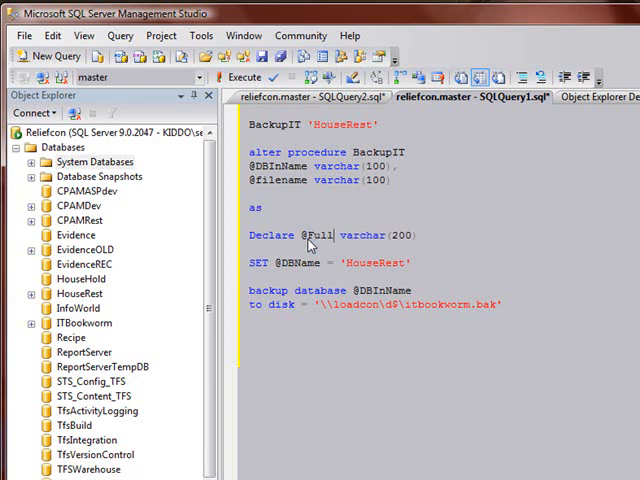
text(FileName)
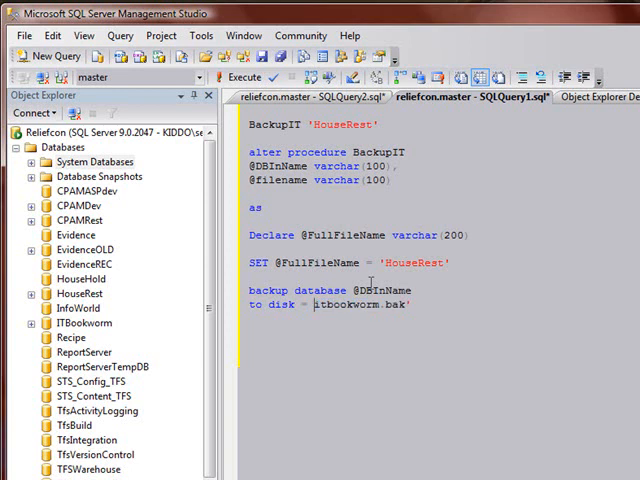
double_click(412, 264)
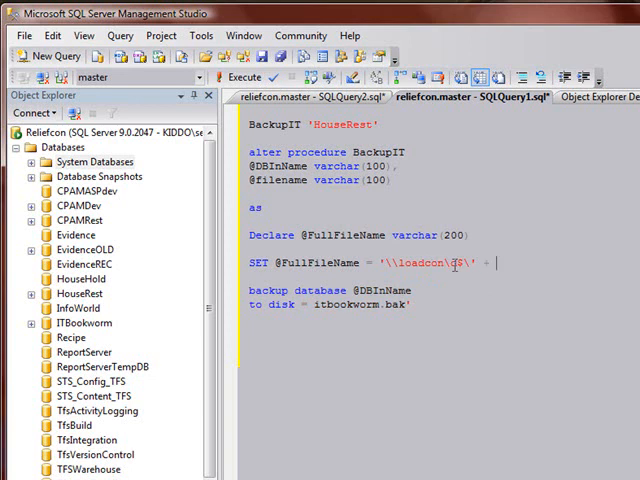
double_click(278, 180)
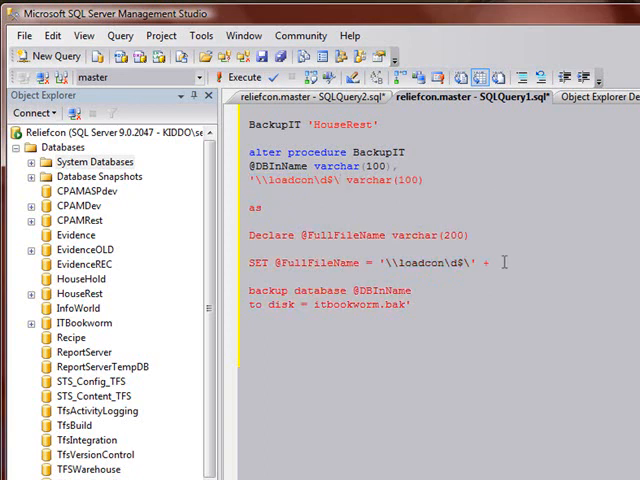
text('\\loadcon\d$\)
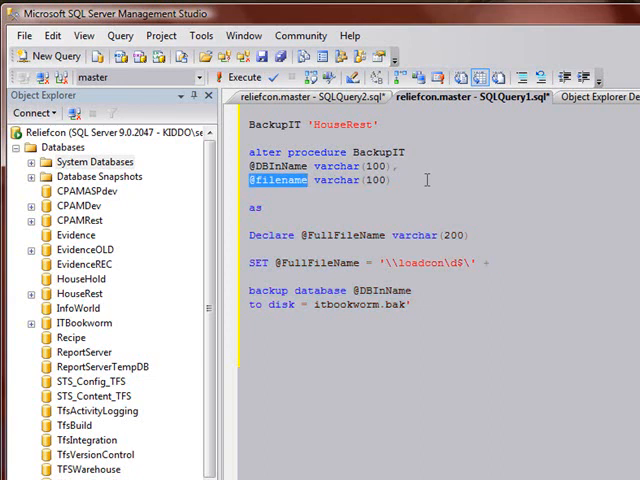
mouse_move(372, 216)
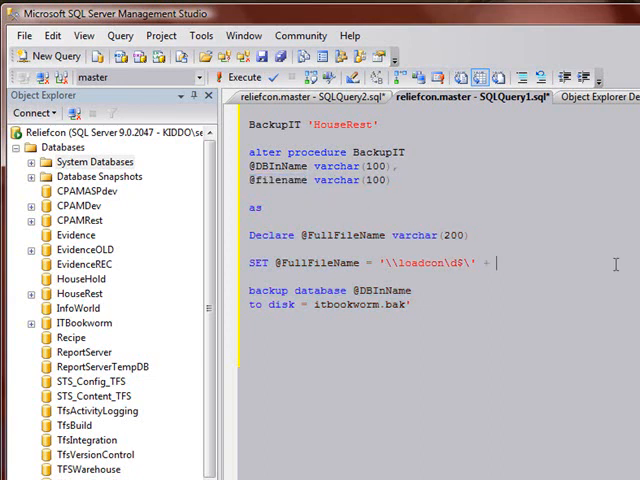
text(@filename)
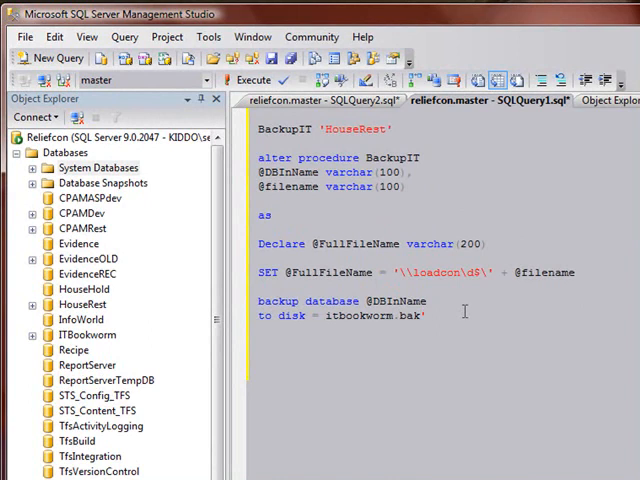
double_click(376, 316)
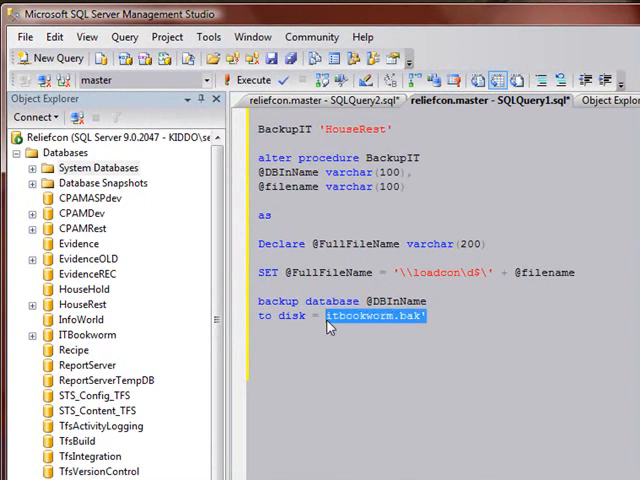
key(Delete)
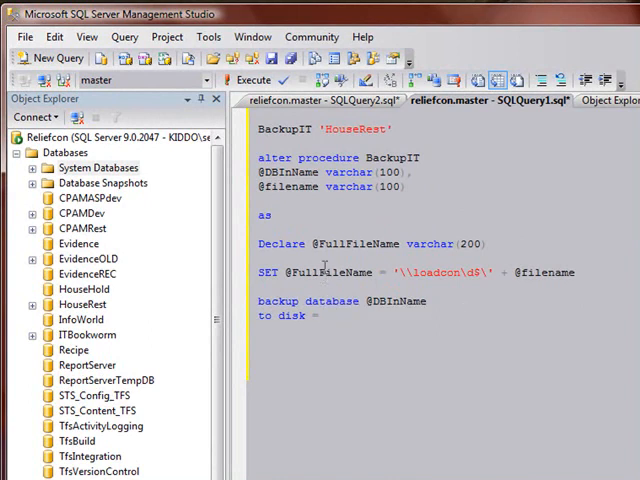
double_click(328, 272)
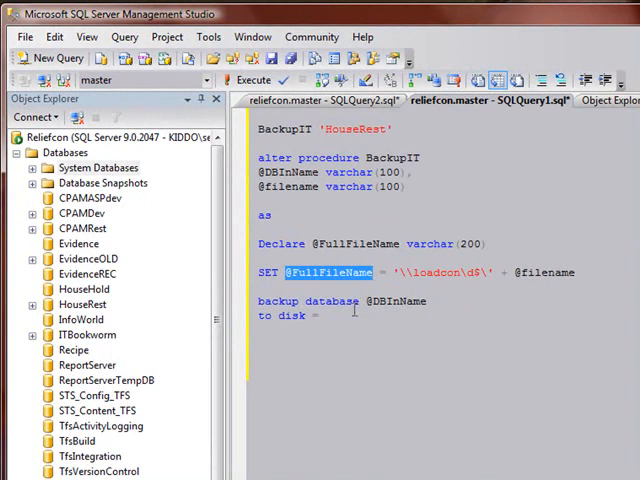
text(@FullFileName)
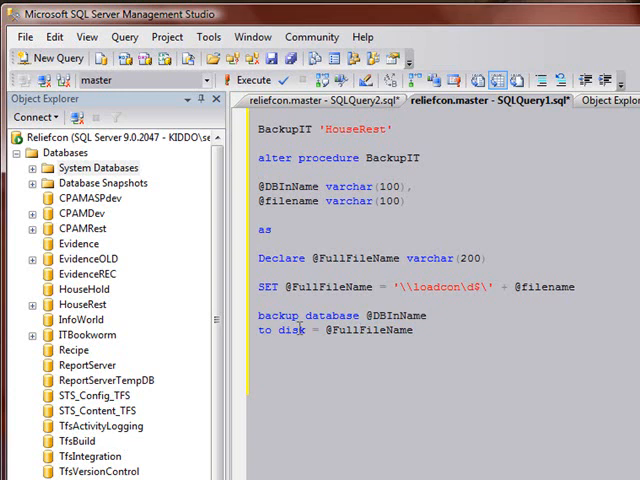
double_click(364, 330)
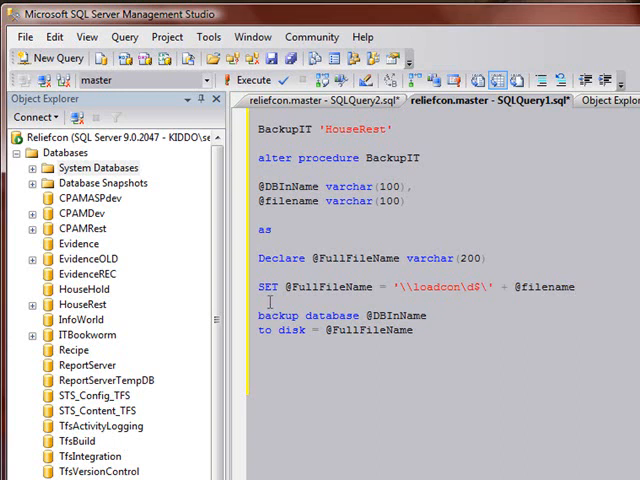
mouse_move(410, 300)
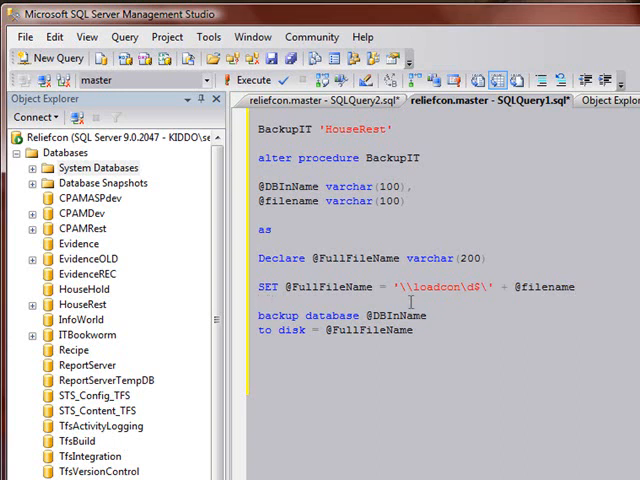
text(PRINT)
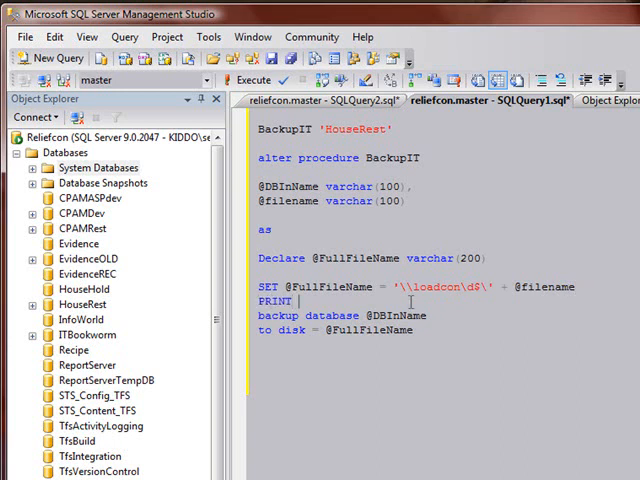
text(@FullFileName)
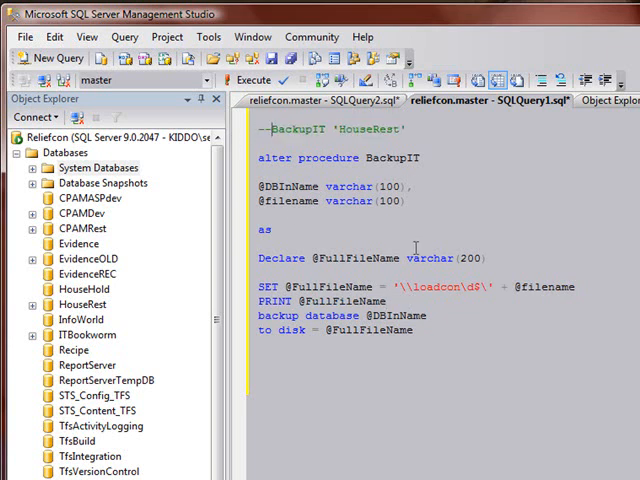
click(248, 80)
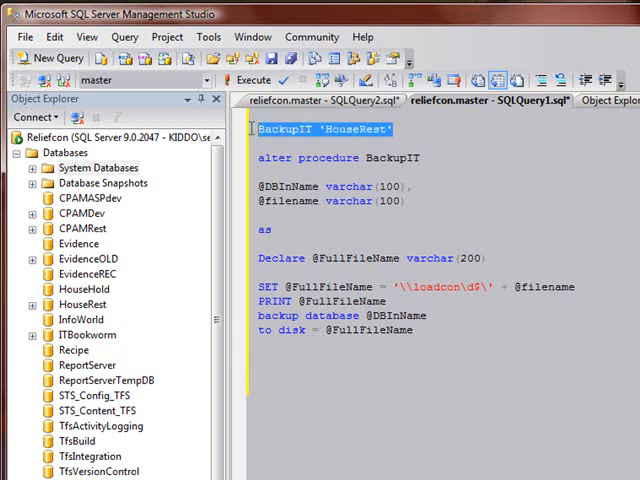
click(252, 80)
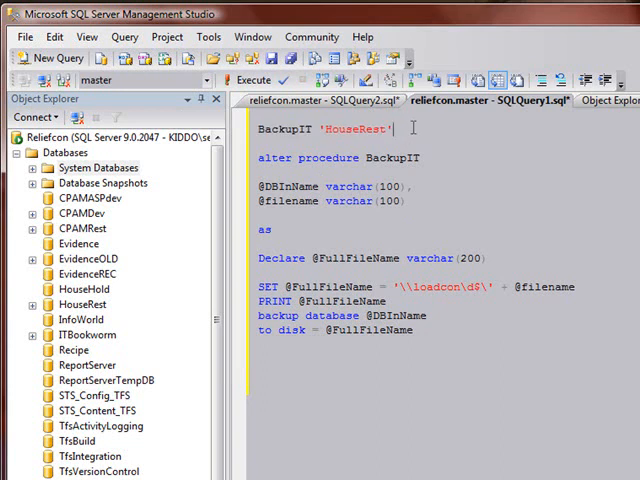
Pass 'HouseRest.bak' as a second argument to the test call and execute it
text(, ')
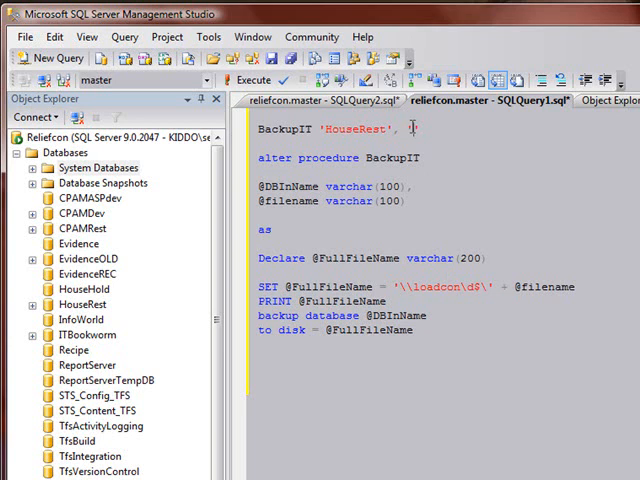
text(HouseRest.)
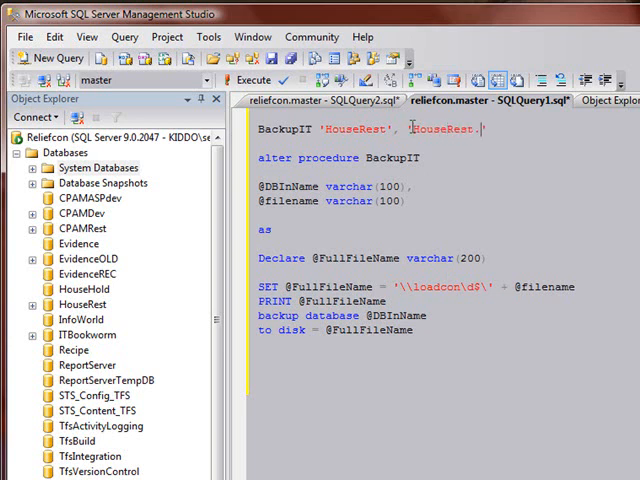
text(bak)
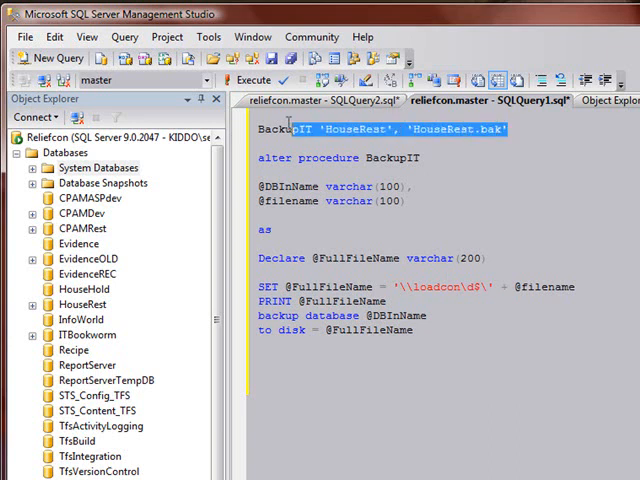
click(252, 80)
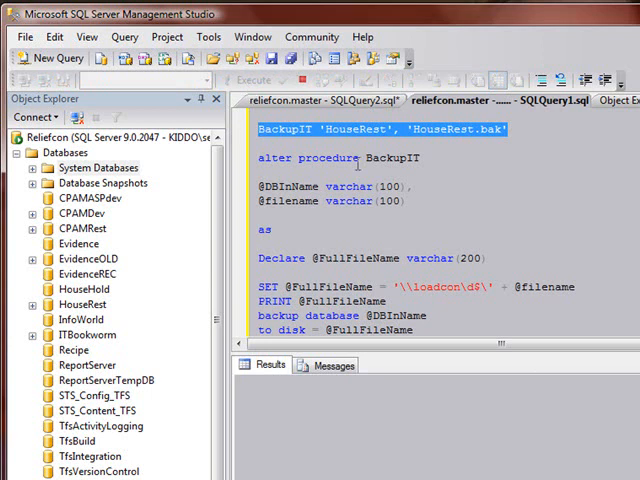
click(248, 80)
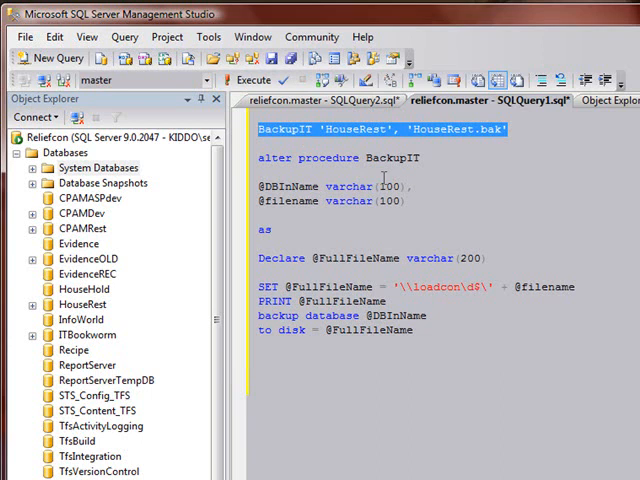
mouse_move(440, 32)
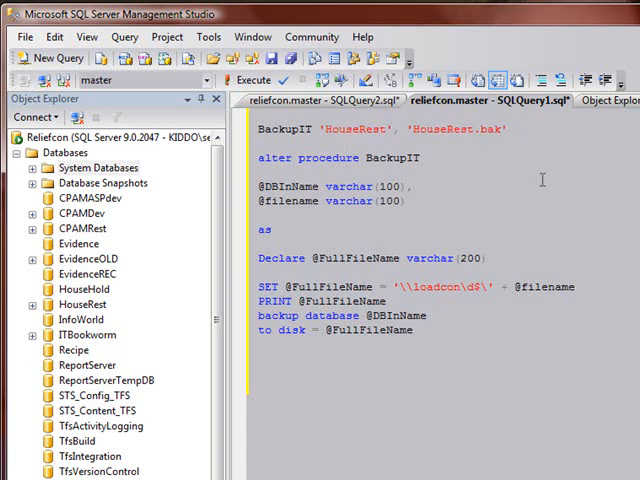
text(--,)
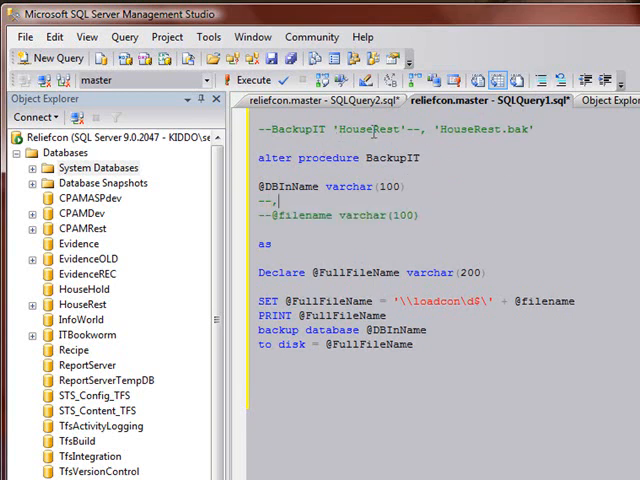
mouse_move(430, 252)
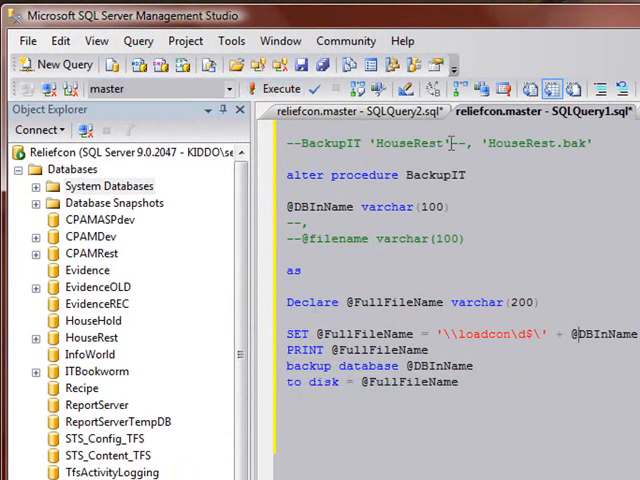
drag(292, 144, 452, 144)
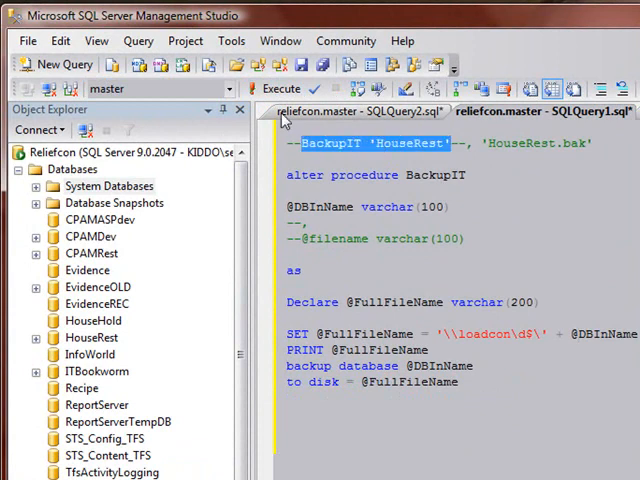
click(282, 88)
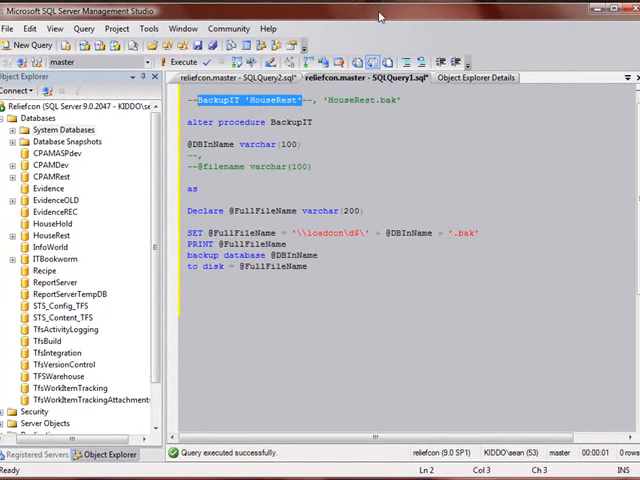
mouse_move(378, 16)
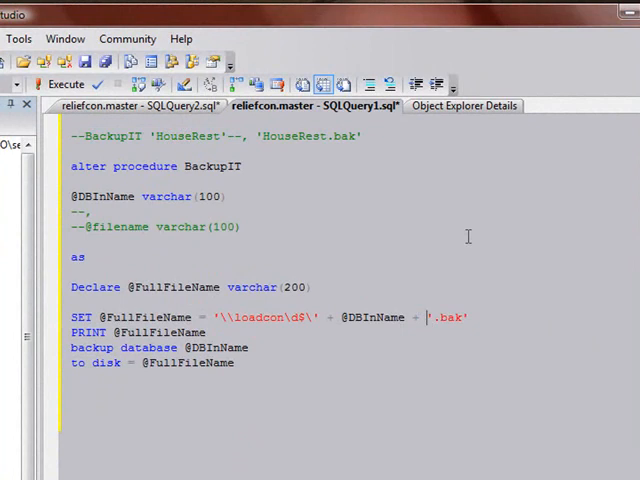
text(Get)
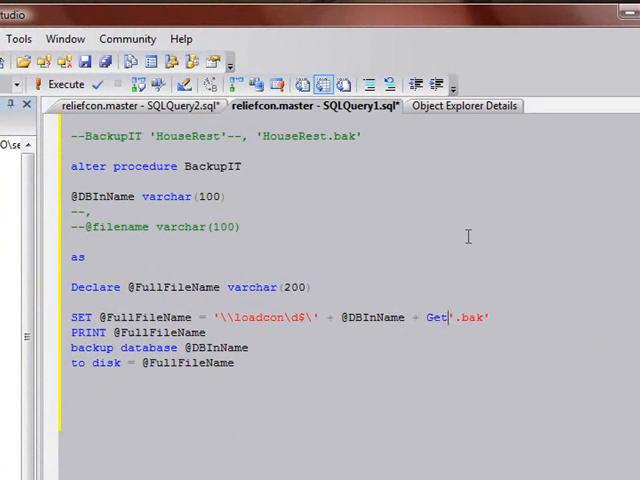
text(date() +)
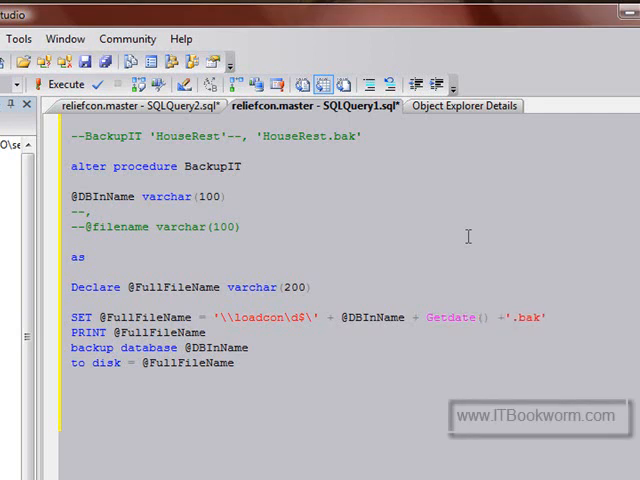
click(510, 316)
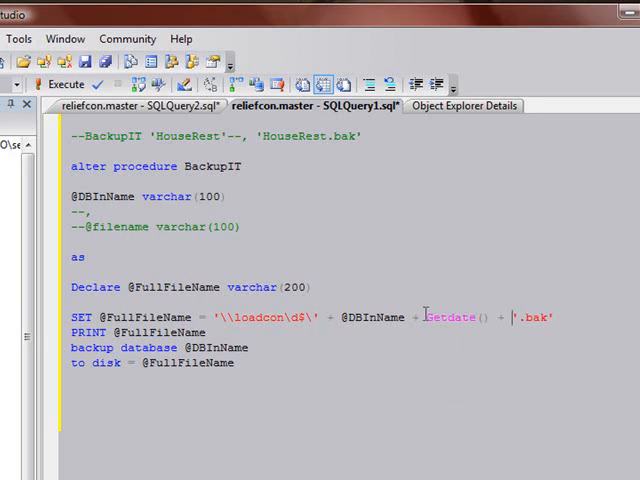
text(con)
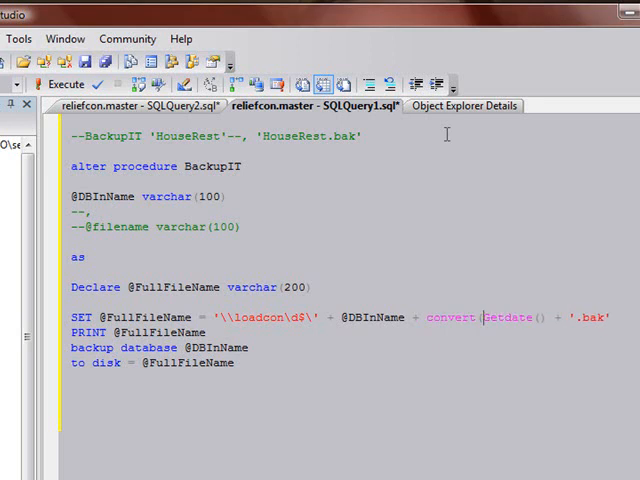
text(var)
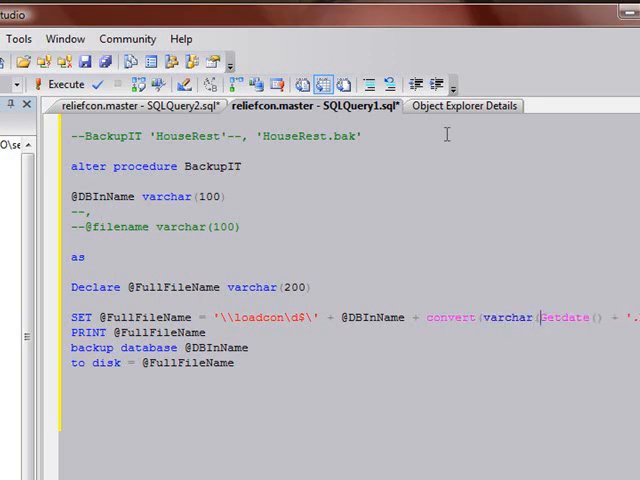
text(15),)
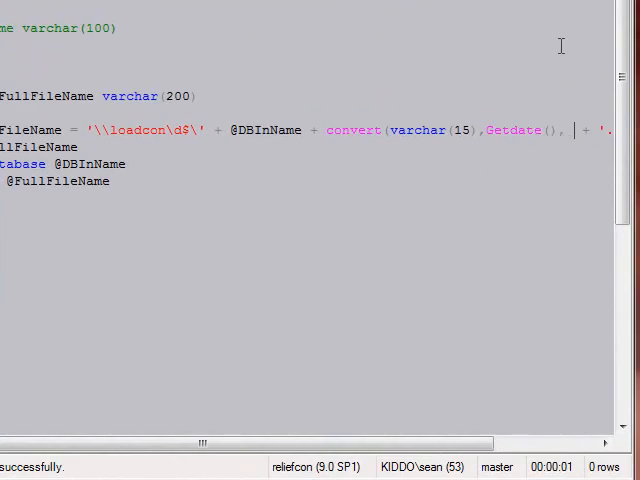
text(112)
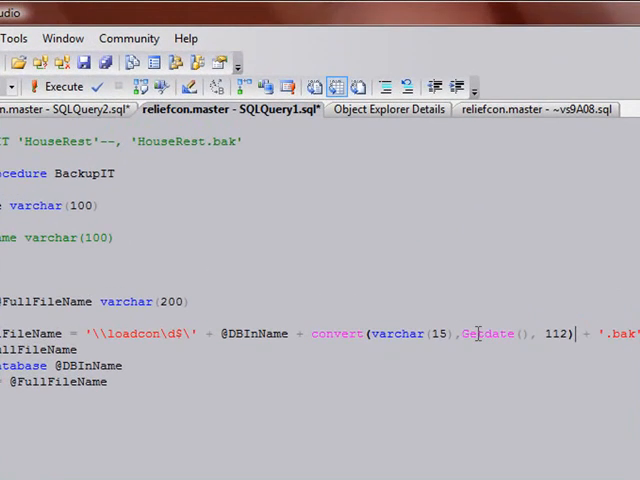
Execute the test call and check the Messages tab confirming HouseRest20080320.bak with 657 pages
click(54, 86)
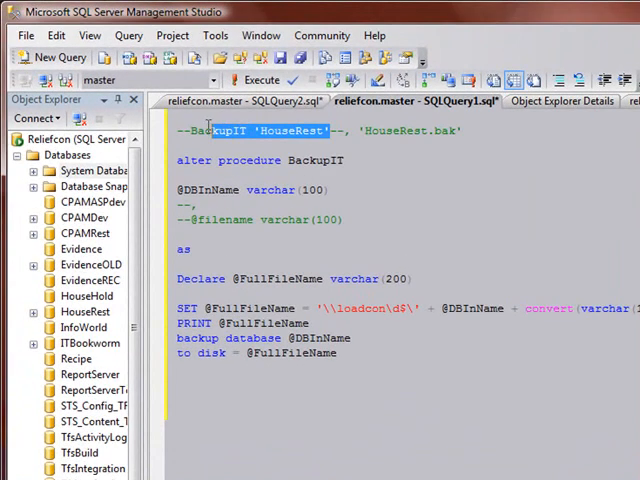
click(260, 80)
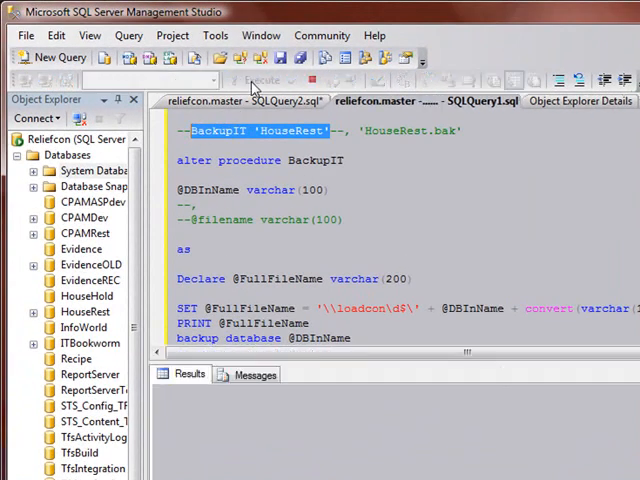
click(246, 80)
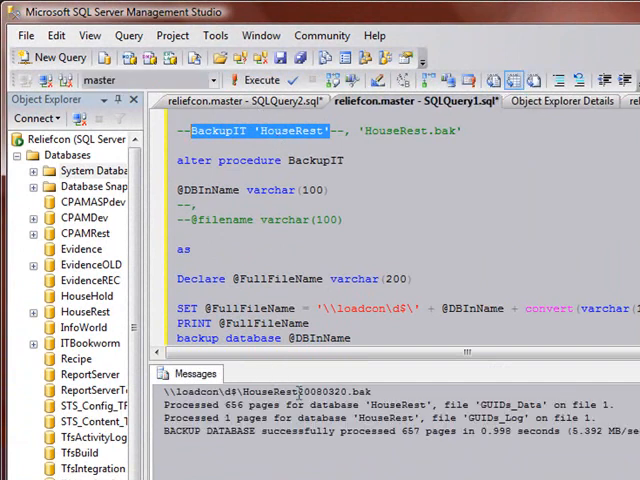
double_click(320, 390)
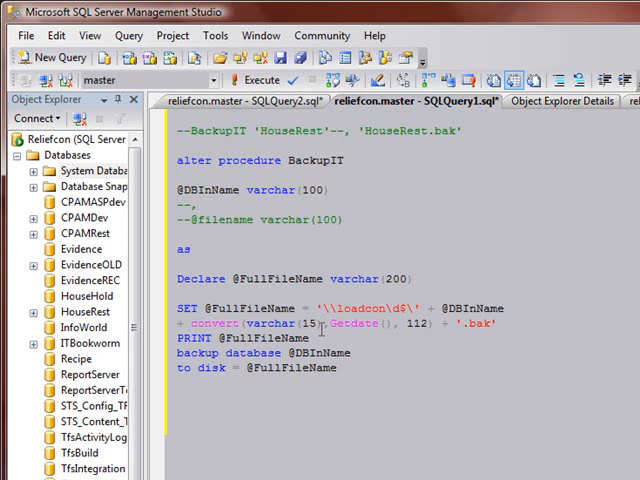
Bring the backup messages back into view and select all of the output
click(260, 80)
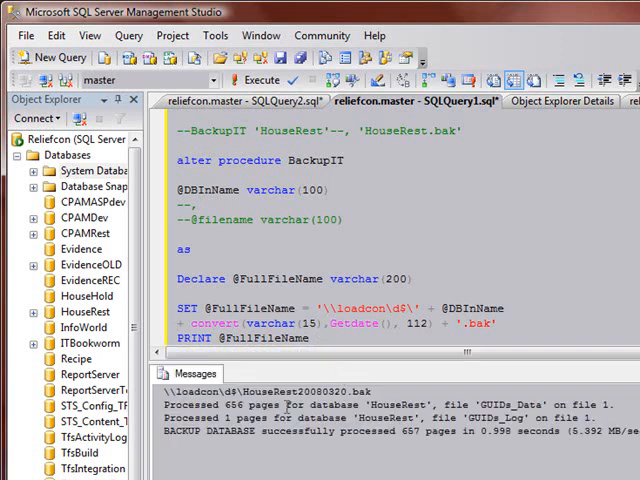
drag(162, 390, 340, 412)
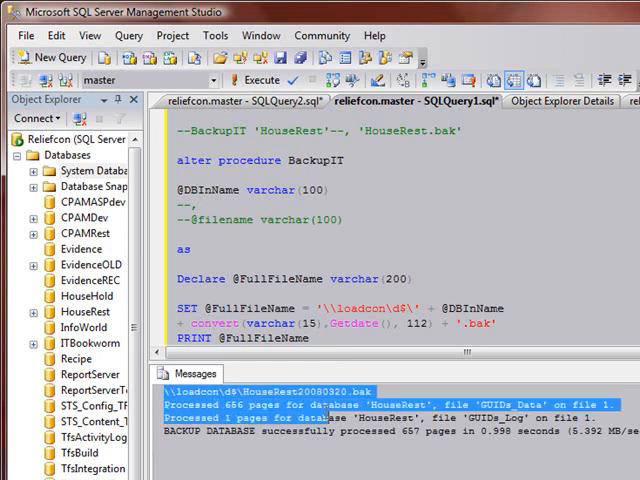